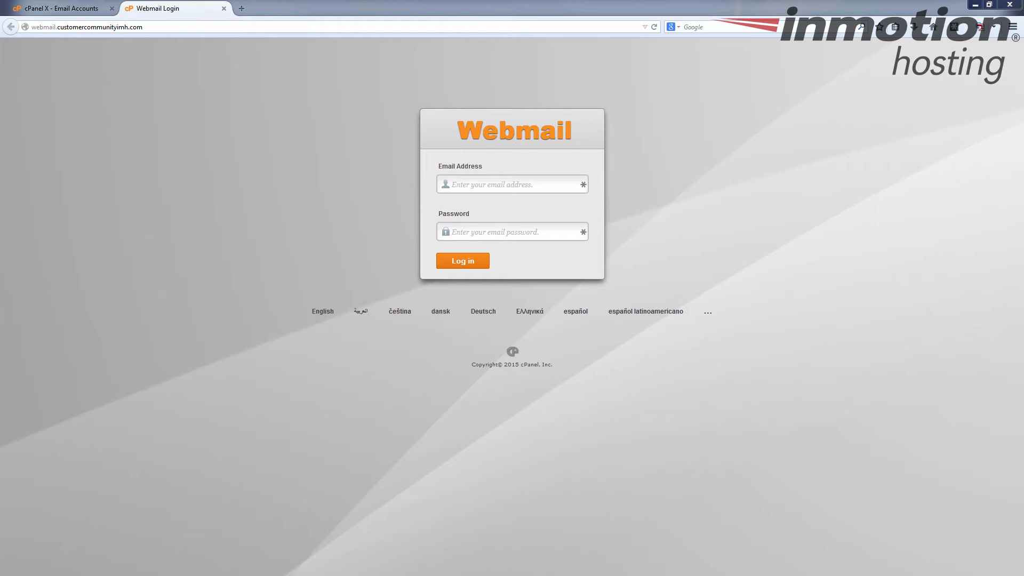
{"action": "mouse_move", "coordinate": [897, 439]}
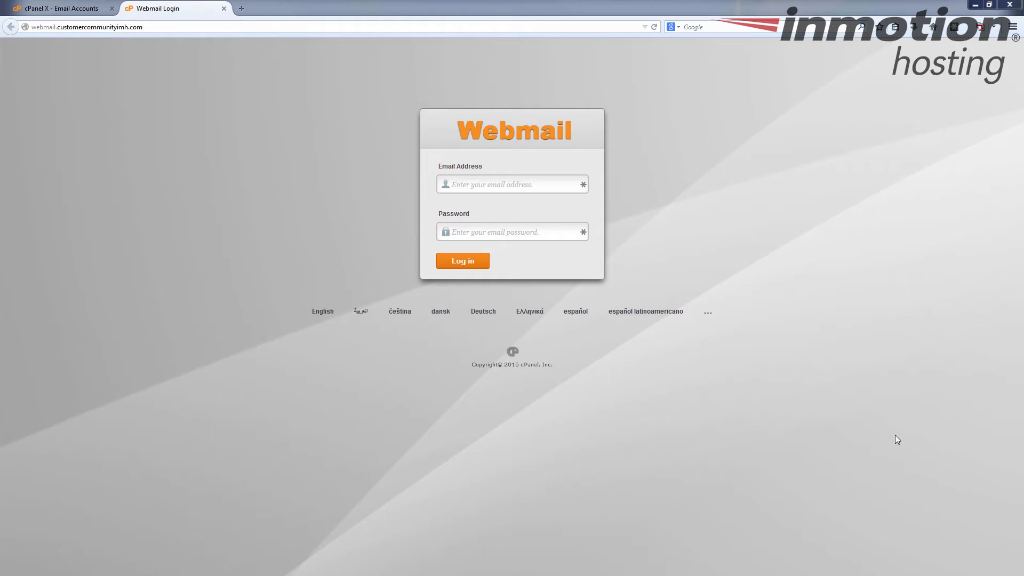
{"action": "mouse_move", "coordinate": [92, 89]}
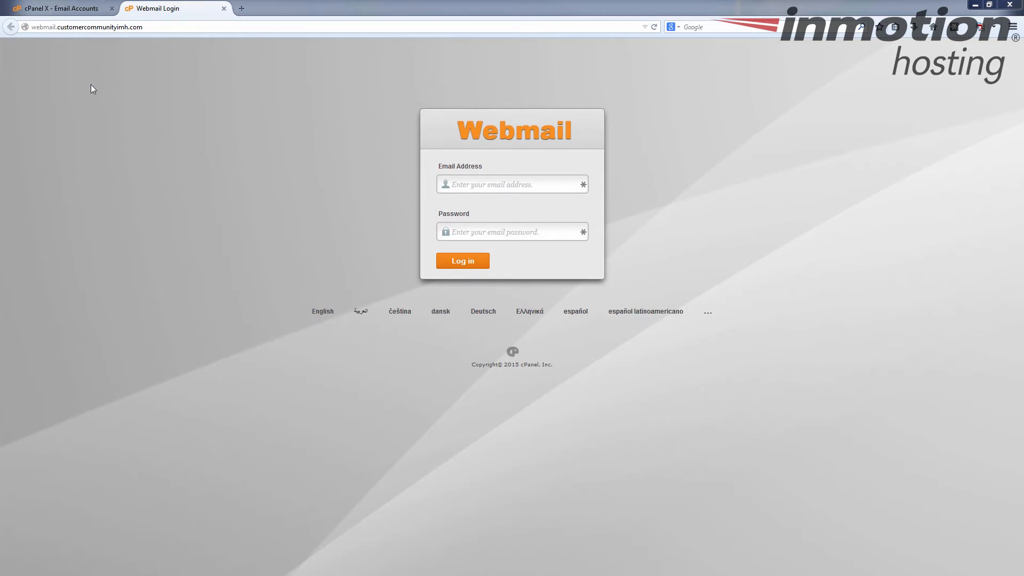
{"action": "mouse_move", "coordinate": [106, 106]}
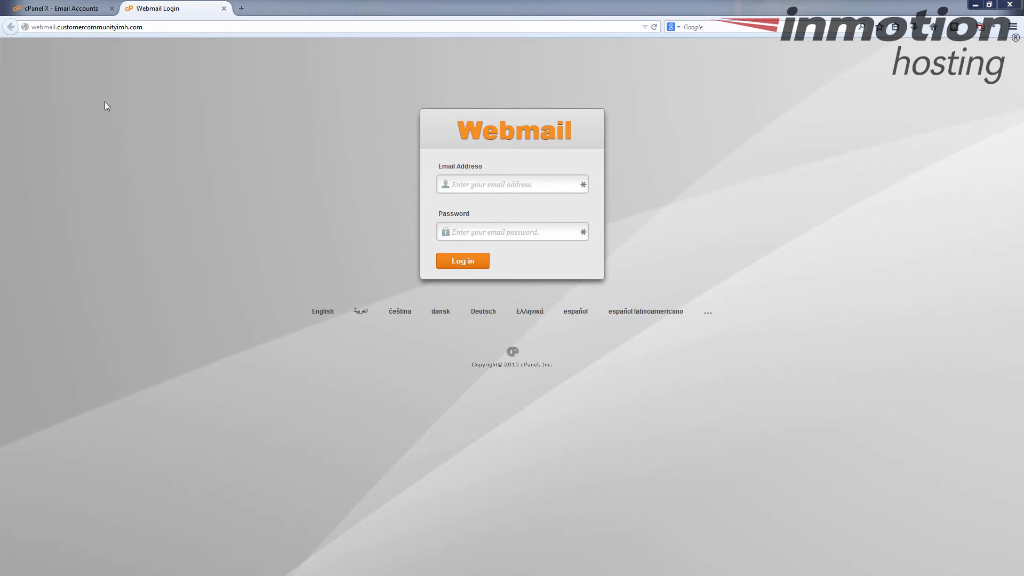
{"action": "mouse_move", "coordinate": [116, 135]}
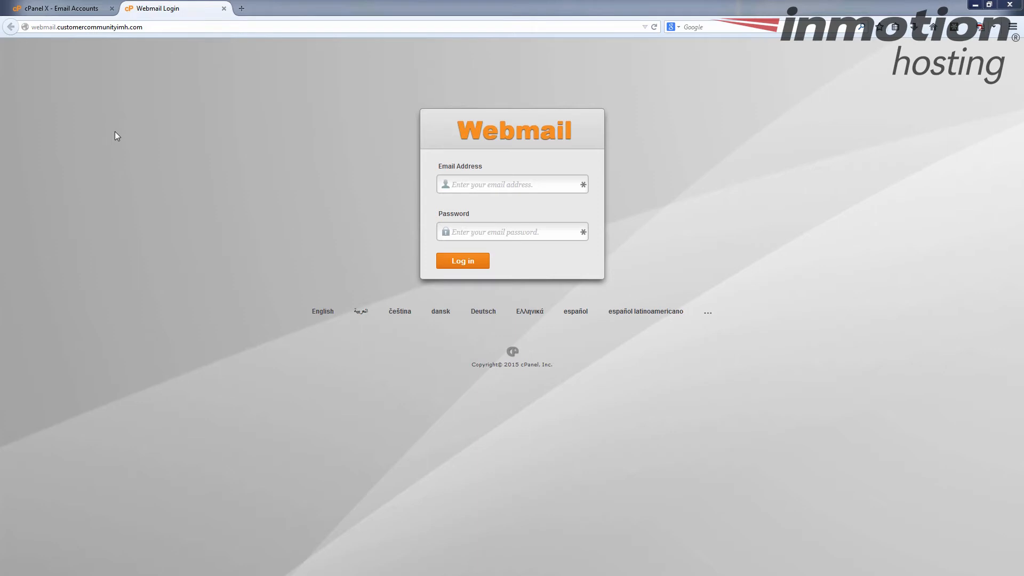
{"action": "mouse_move", "coordinate": [110, 148]}
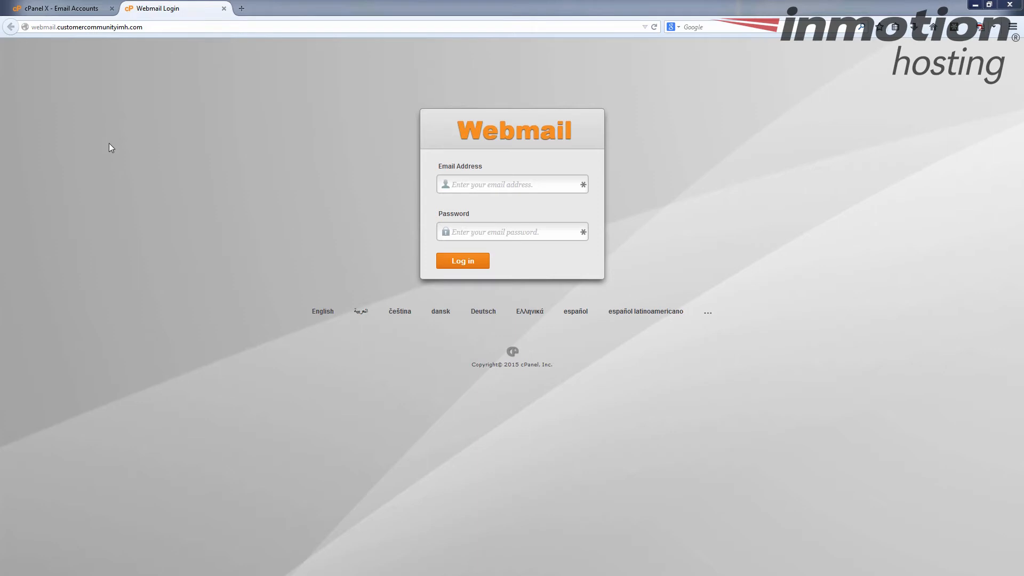
{"action": "mouse_move", "coordinate": [544, 97]}
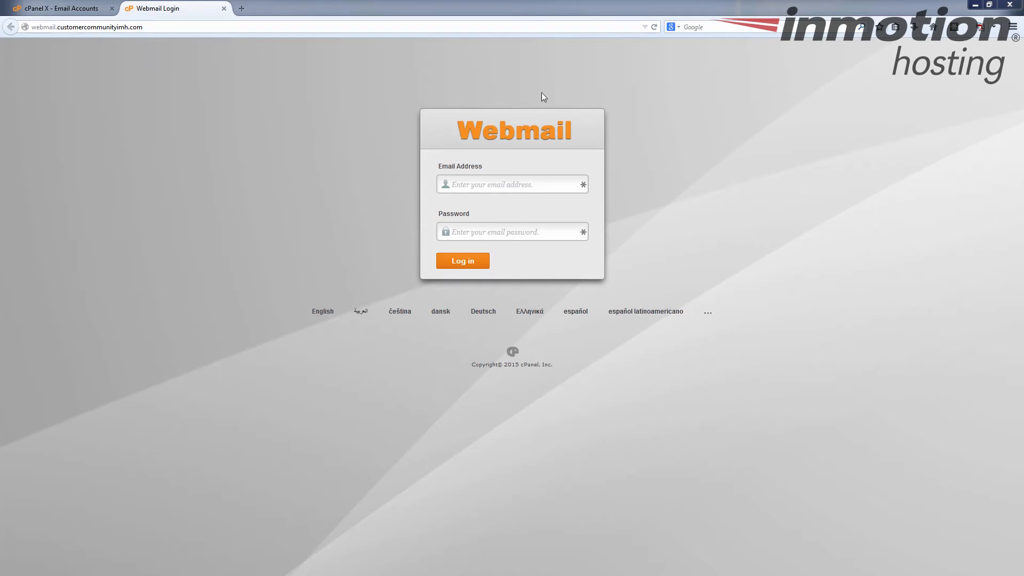
{"action": "mouse_move", "coordinate": [675, 146]}
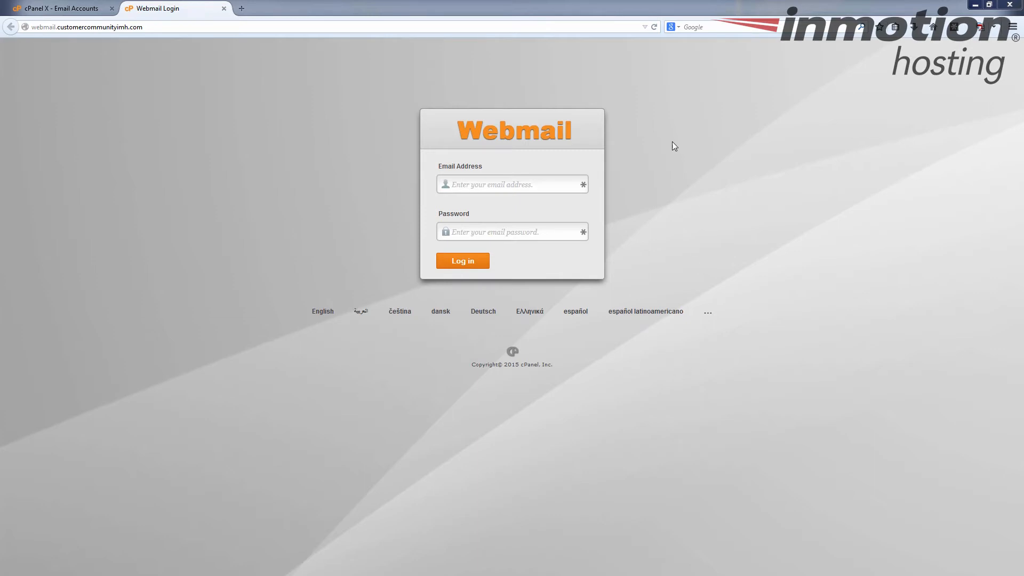
{"action": "left_click", "coordinate": [512, 184]}
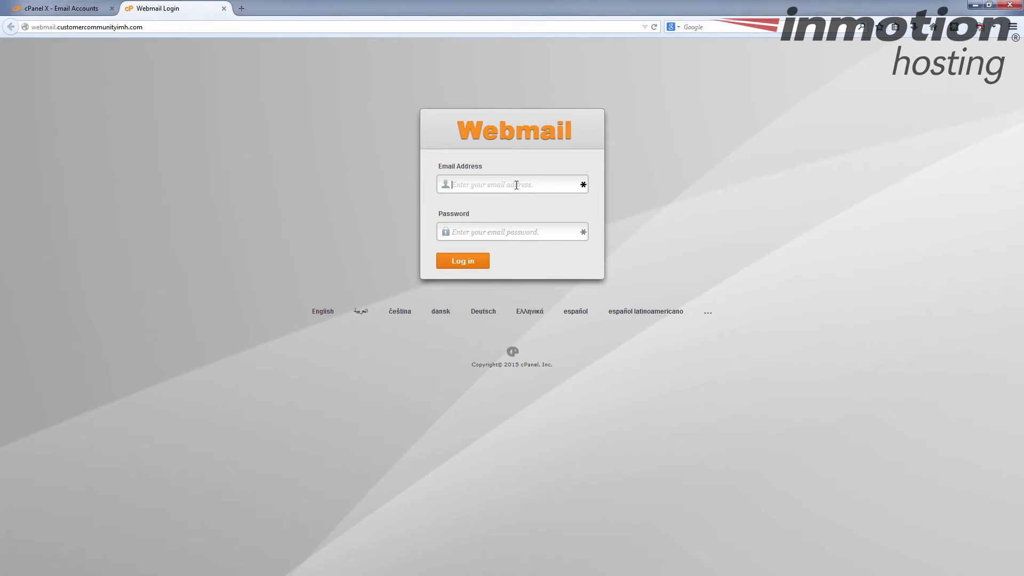
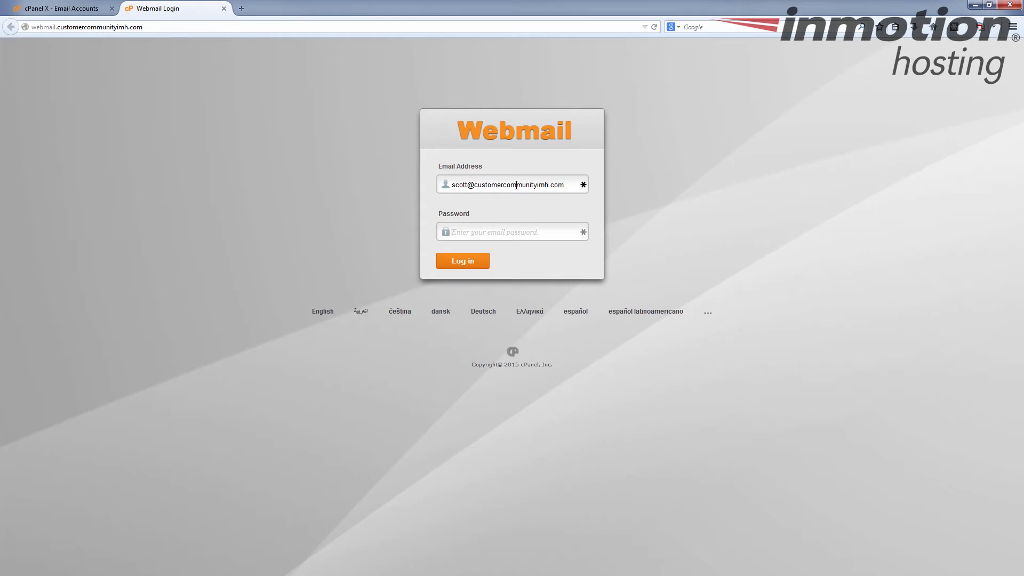
{"action": "type", "text": "password"}
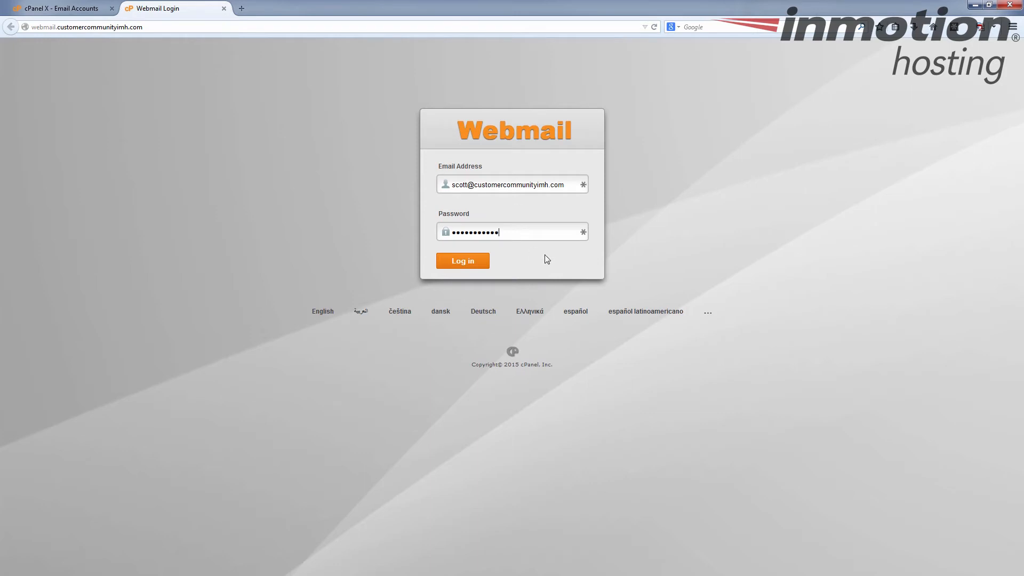
{"action": "left_click", "coordinate": [462, 261]}
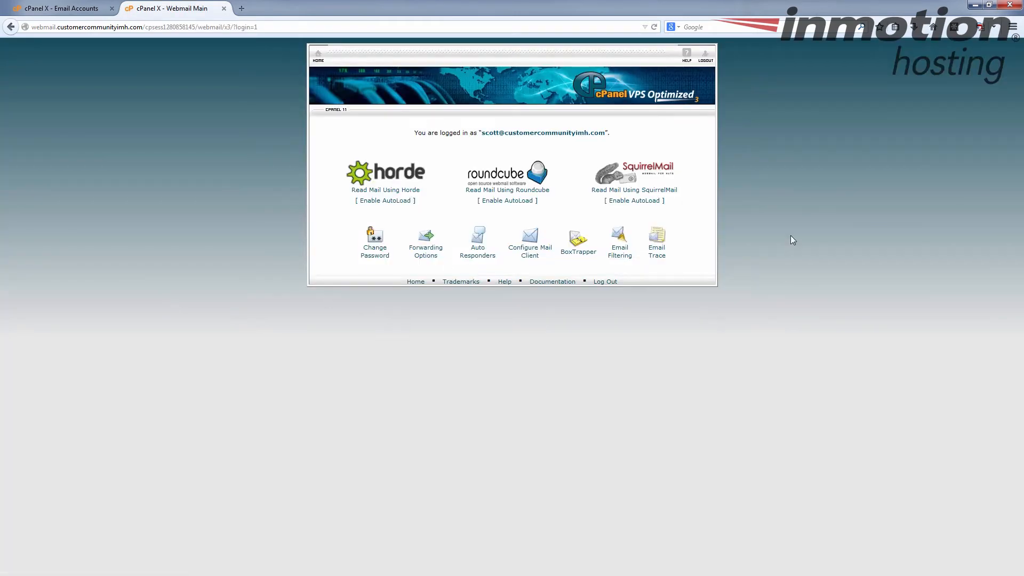
{"action": "mouse_move", "coordinate": [634, 177]}
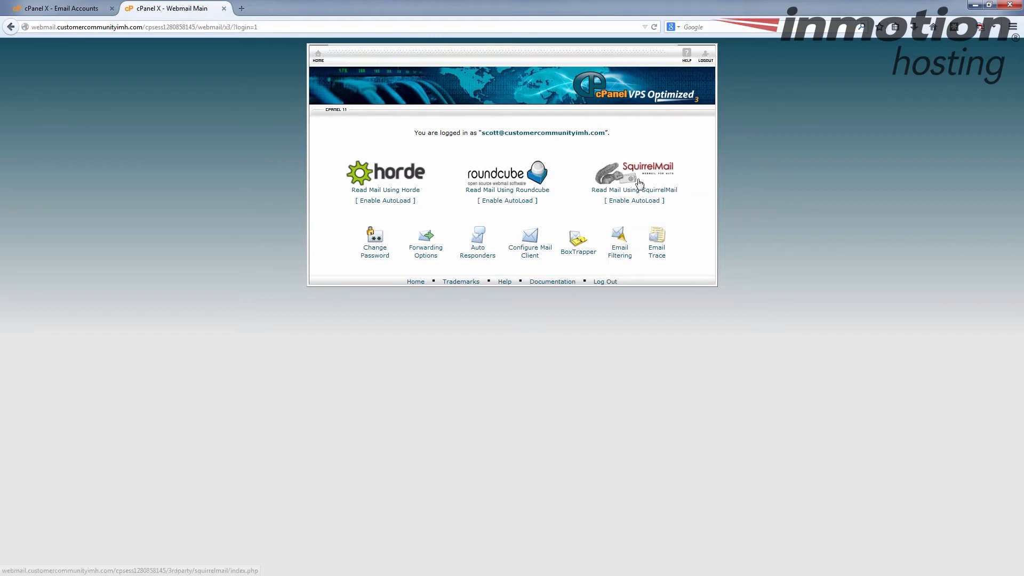
{"action": "mouse_move", "coordinate": [638, 213]}
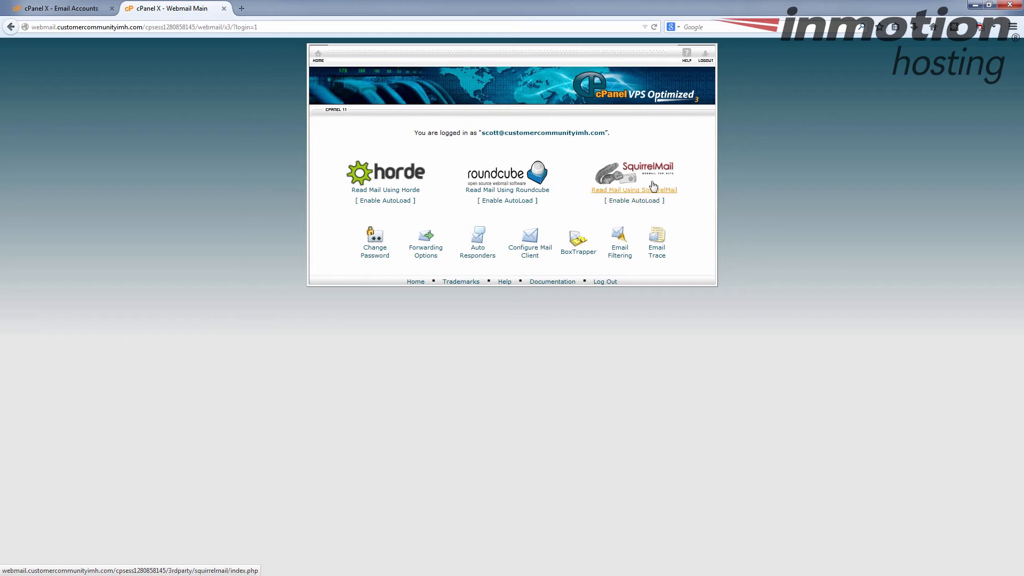
Choose SquirrelMail from the webmail interface list to read mail.
{"action": "left_click", "coordinate": [634, 190]}
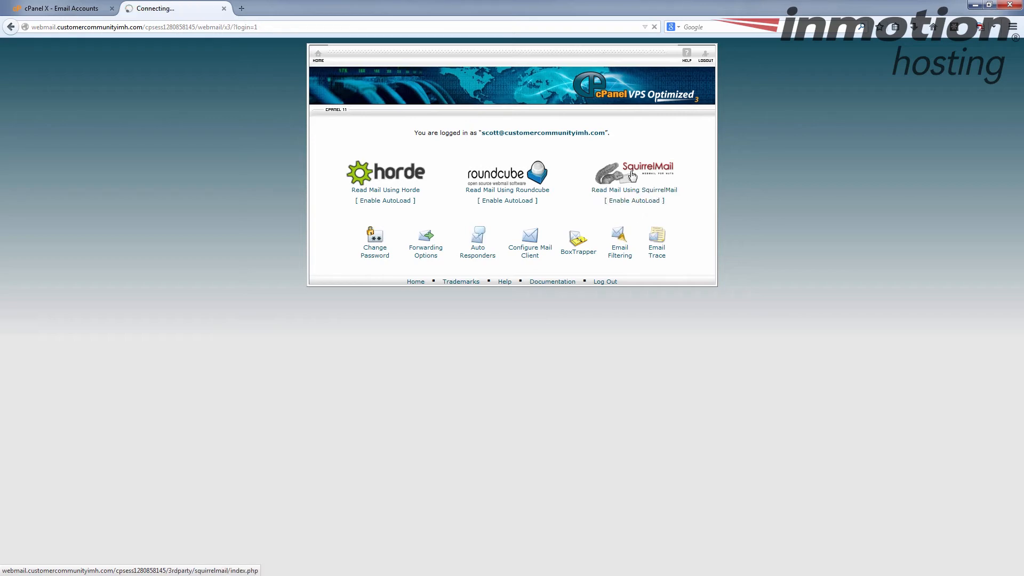
{"action": "left_click", "coordinate": [633, 173]}
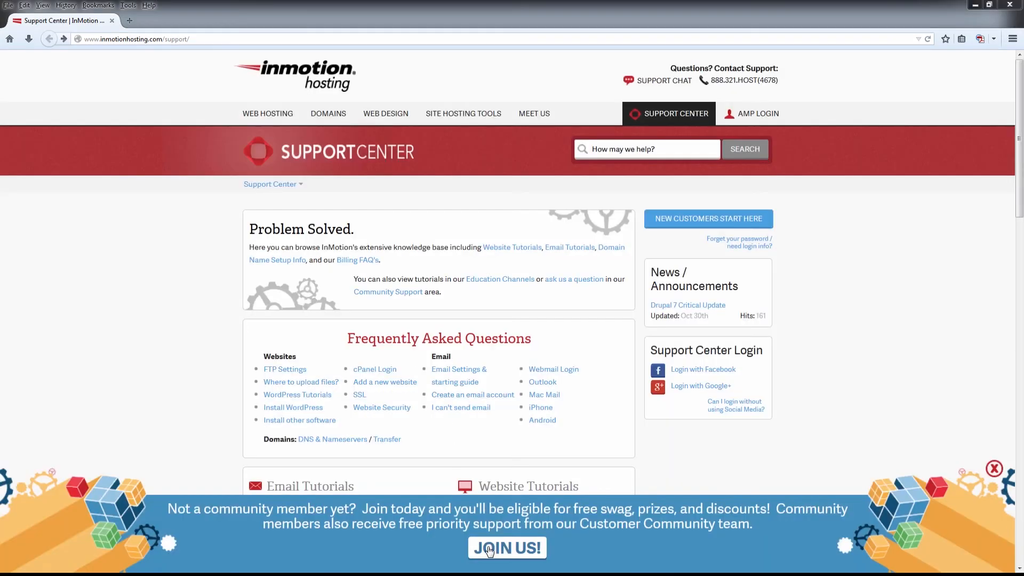
{"action": "left_click", "coordinate": [701, 385]}
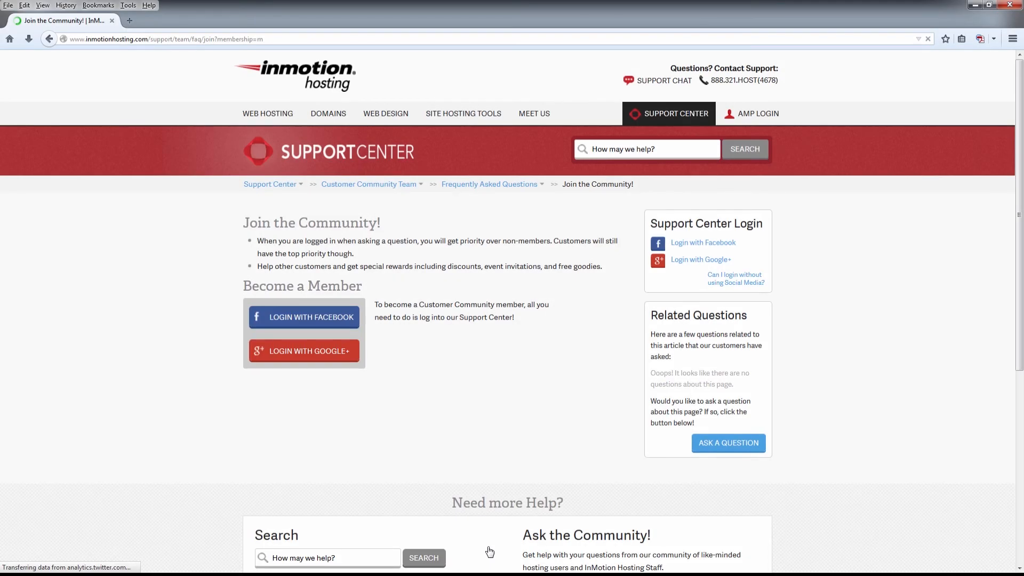
{"action": "left_click", "coordinate": [269, 183]}
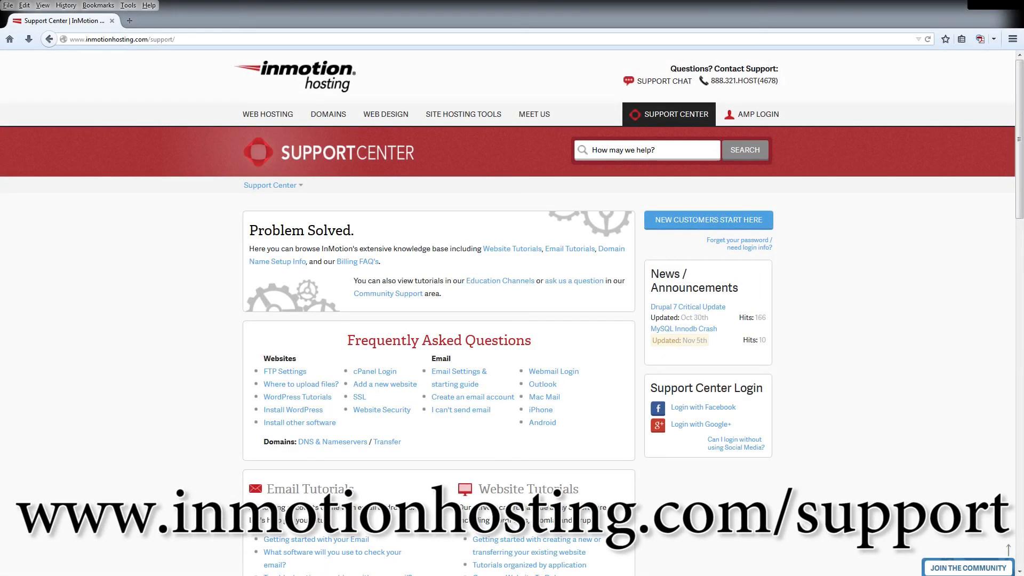